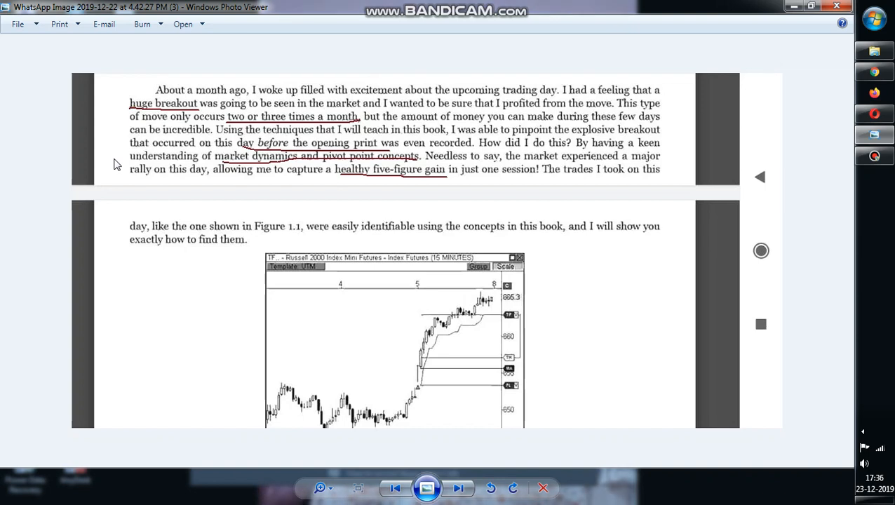
{"action": "mouse_move", "coordinate": [248, 151]}
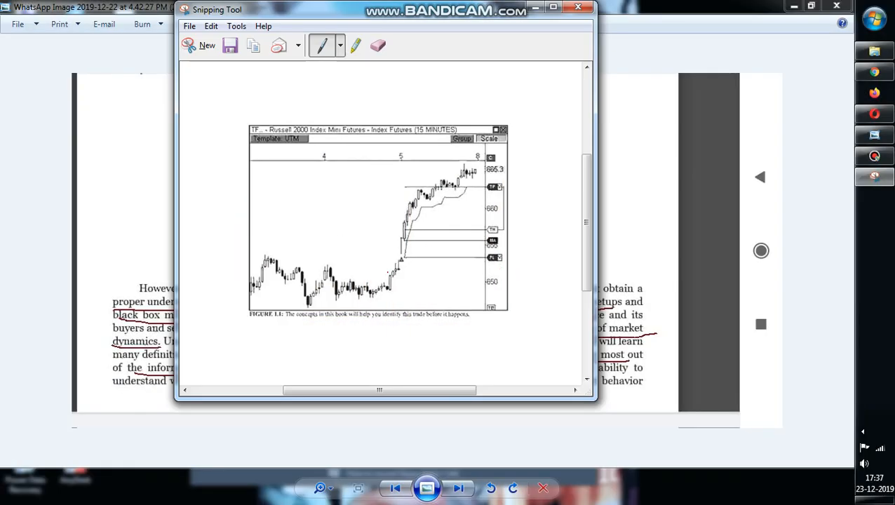
{"action": "mouse_move", "coordinate": [321, 45]}
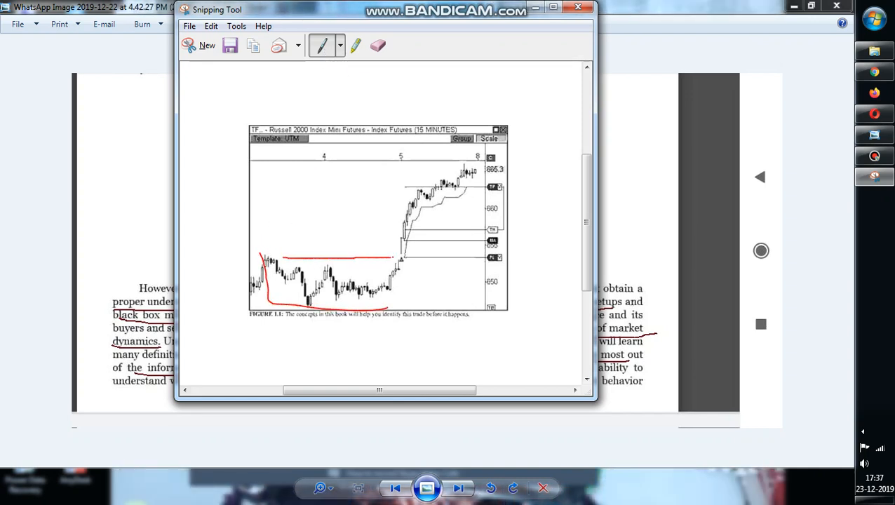
Mark the chart's sideways price range and breakout with the red pen, then close the snip.
{"action": "left_click_drag", "start_coordinate": [379, 259], "coordinate": [404, 301]}
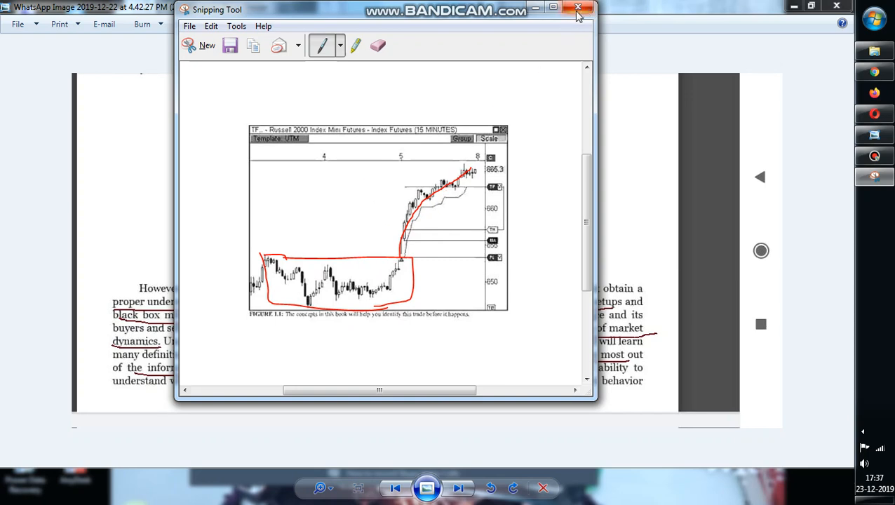
{"action": "left_click", "coordinate": [577, 9]}
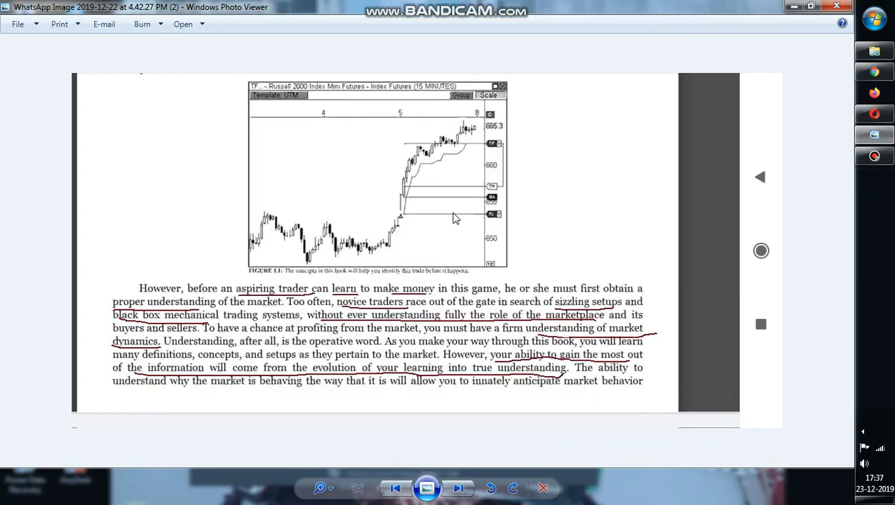